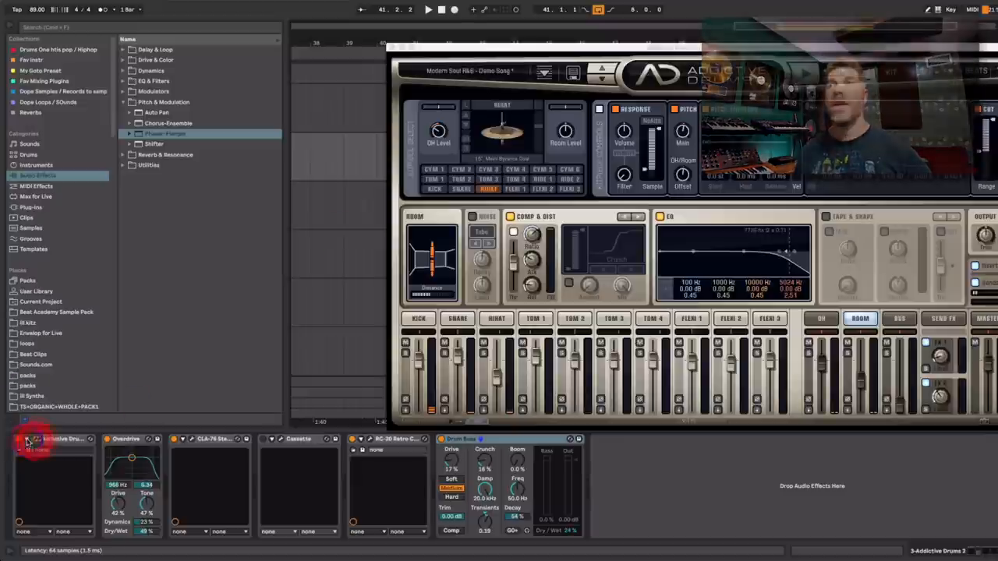
Bring up Addictive Drums 2 on its Modern Soul & R&B kit page with demo grooves
click(865, 72)
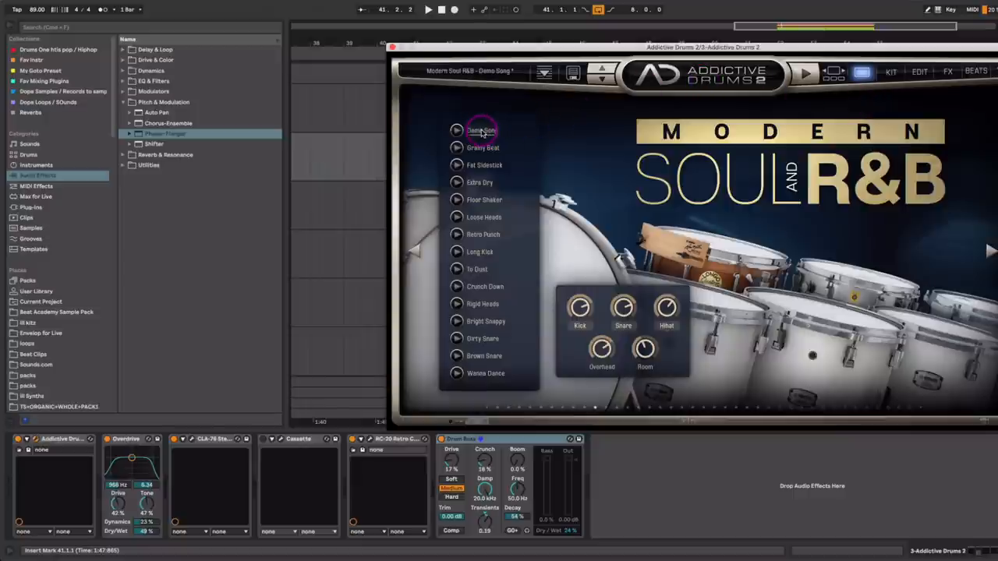
Audition the Demo Song groove, then close the Addictive Drums 2 window
click(914, 73)
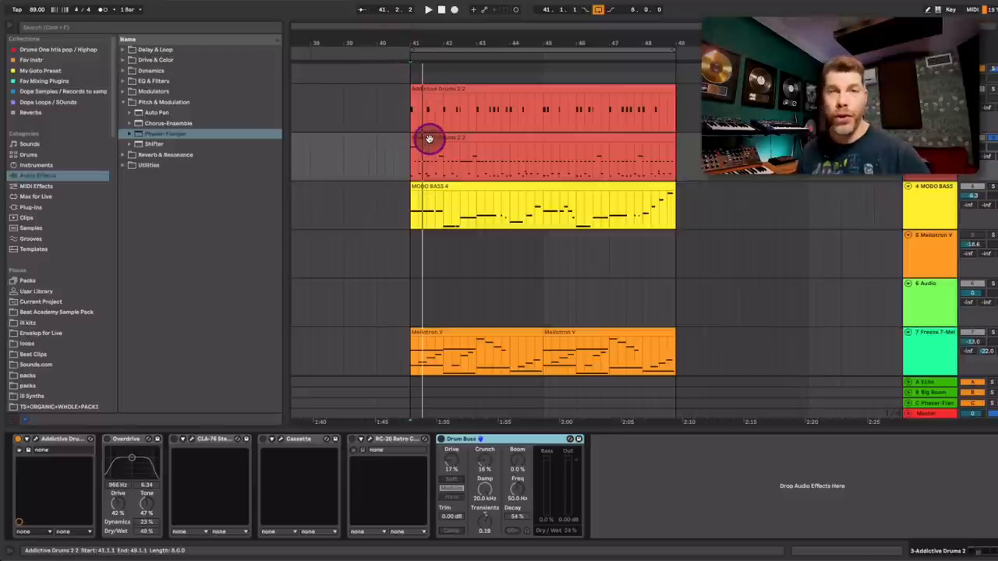
Open the second Addictive Drums clip in the MIDI note editor and shift a C#2 note later
double_click(428, 139)
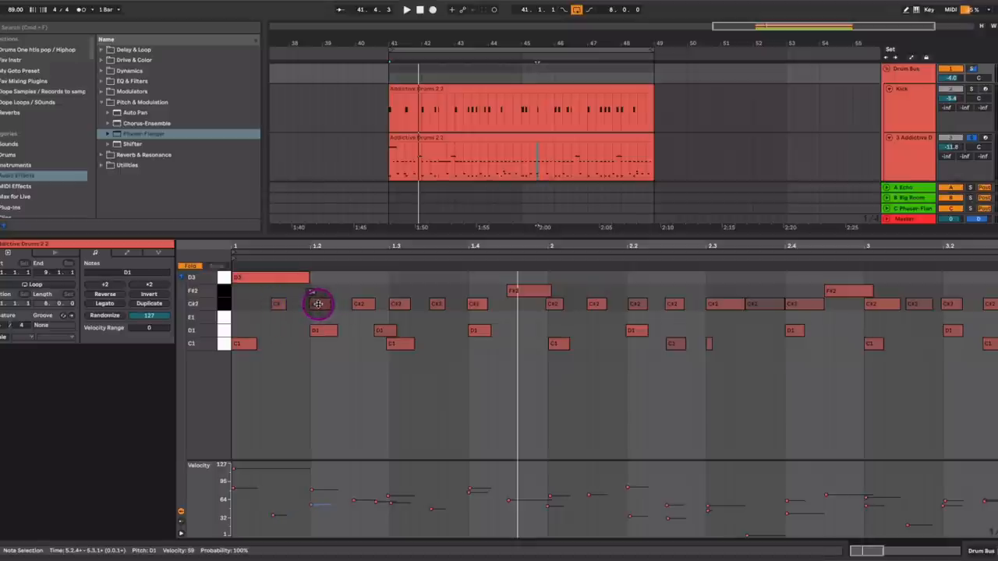
mouse_move(361, 304)
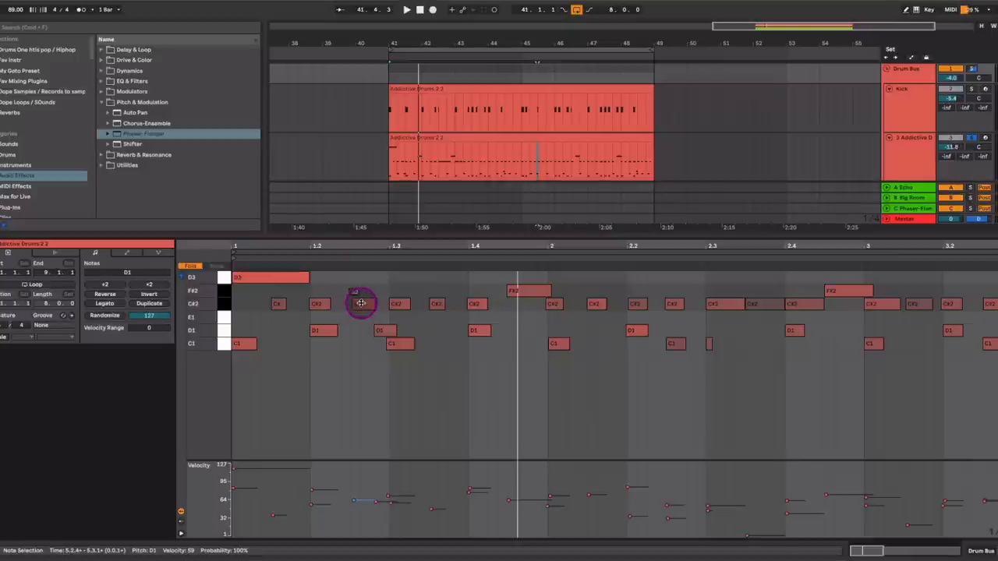
Set one early C#2 note's velocity to 93 and soften the first to about 46
click(361, 303)
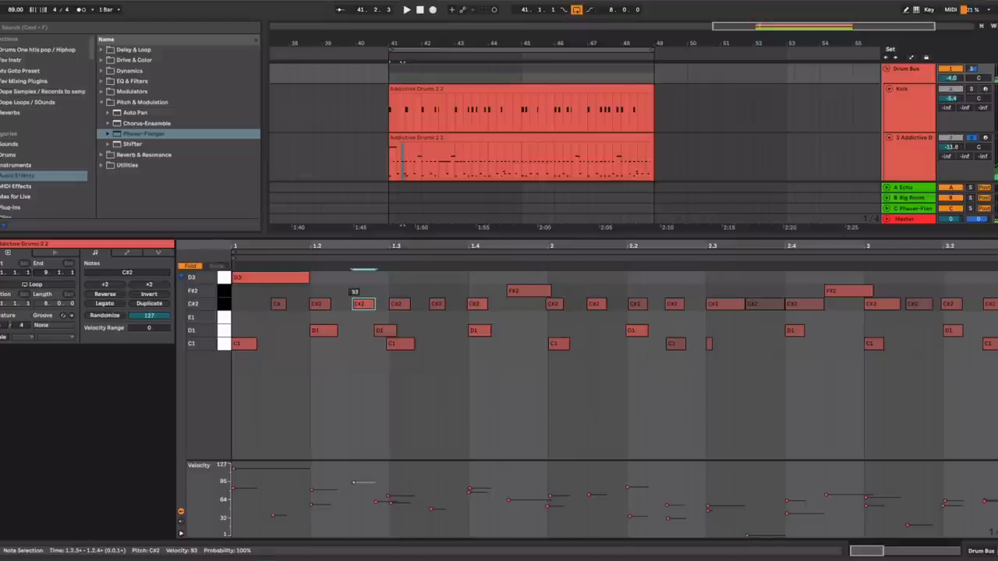
click(361, 303)
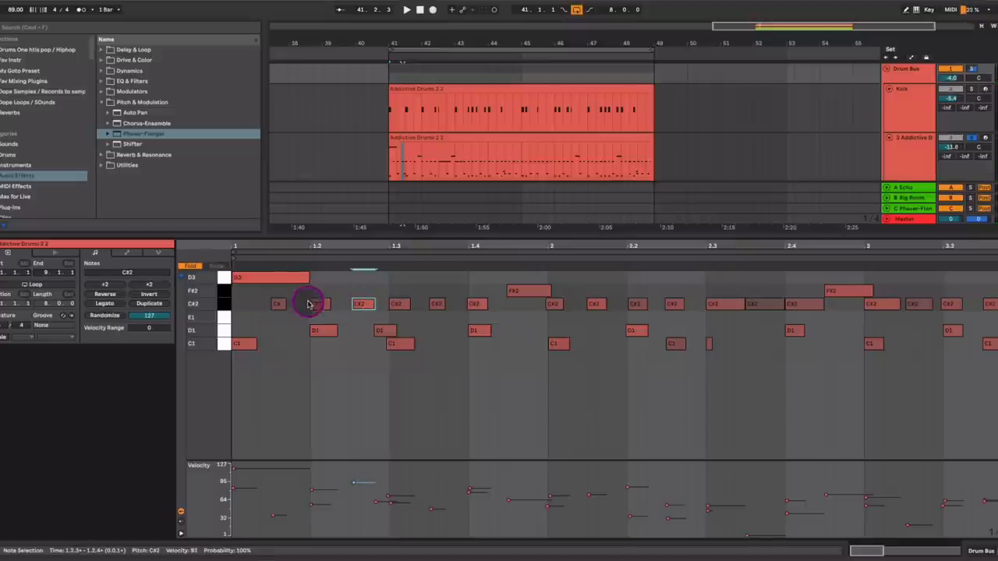
click(405, 10)
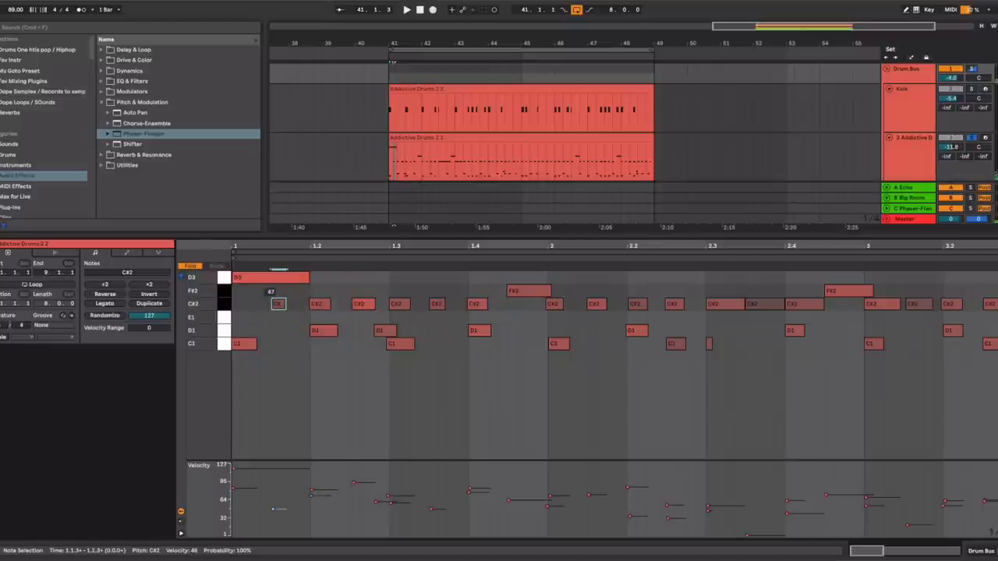
click(527, 302)
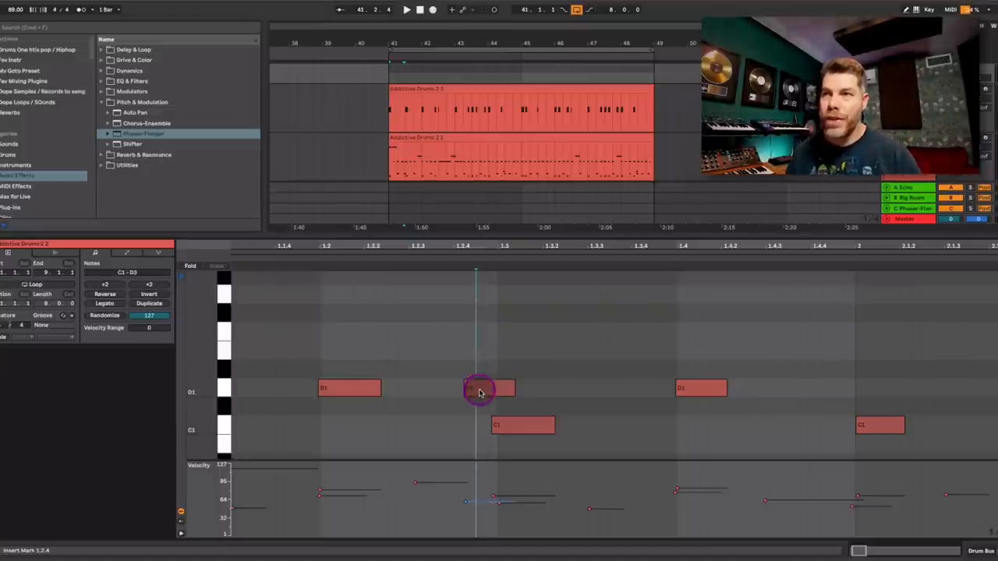
Copy the D1 note near beat 1.2.4 up to E1 and replay the groove around beat 1.2
click(490, 389)
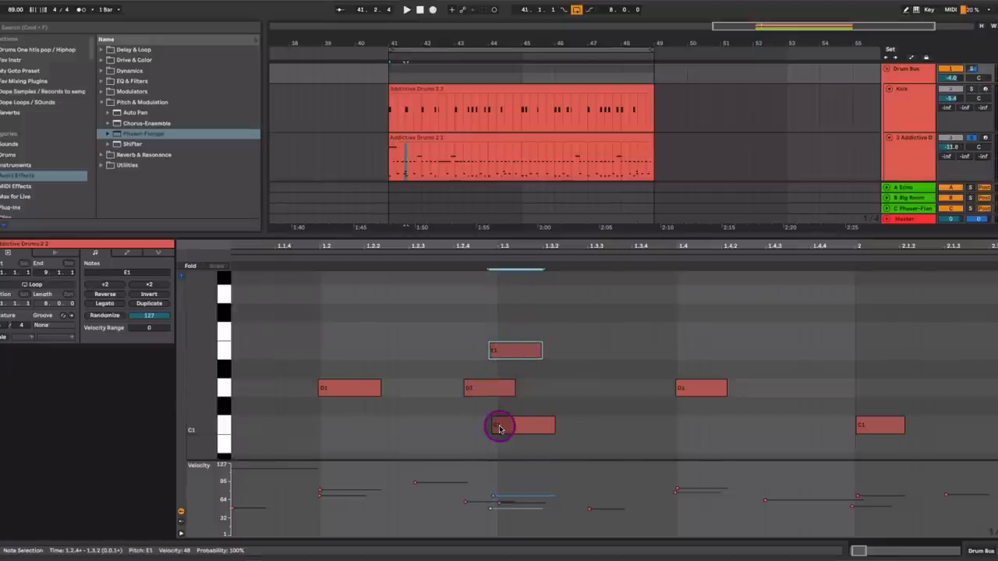
click(405, 9)
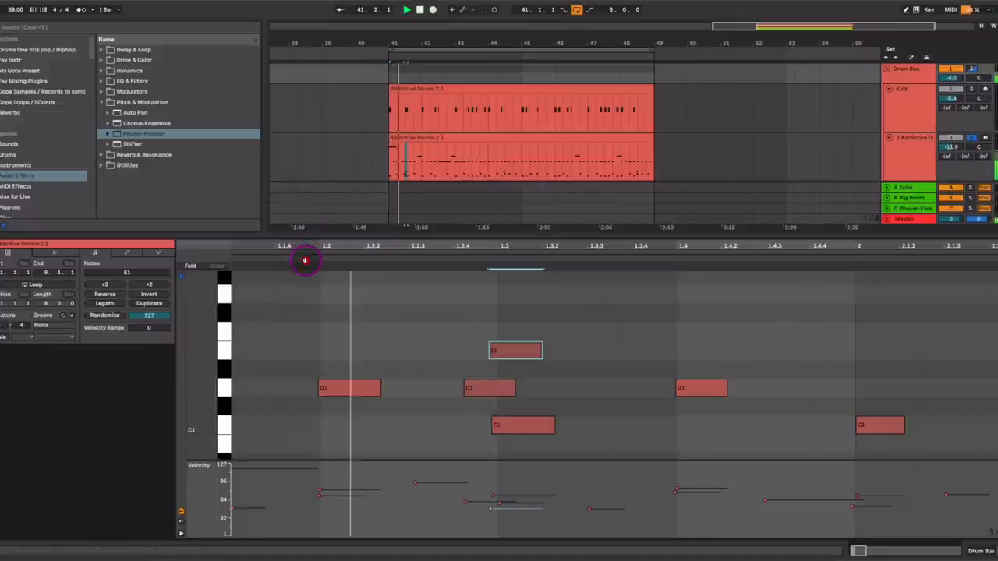
click(487, 350)
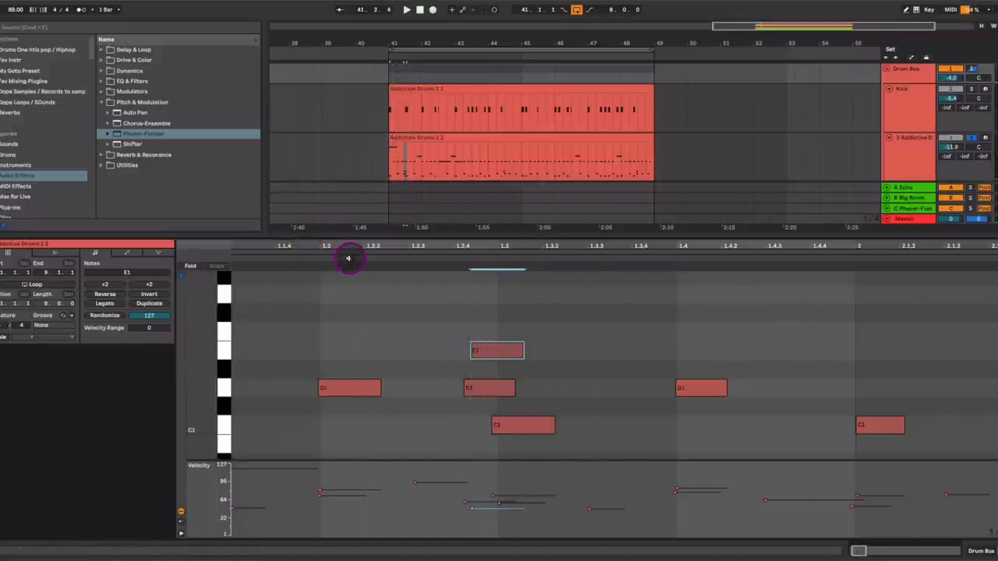
click(498, 350)
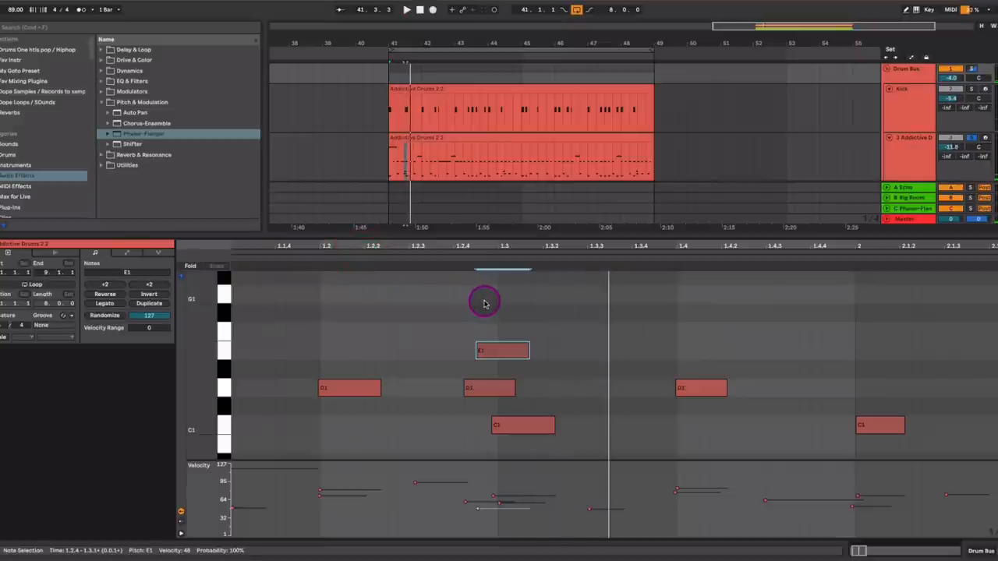
mouse_move(392, 258)
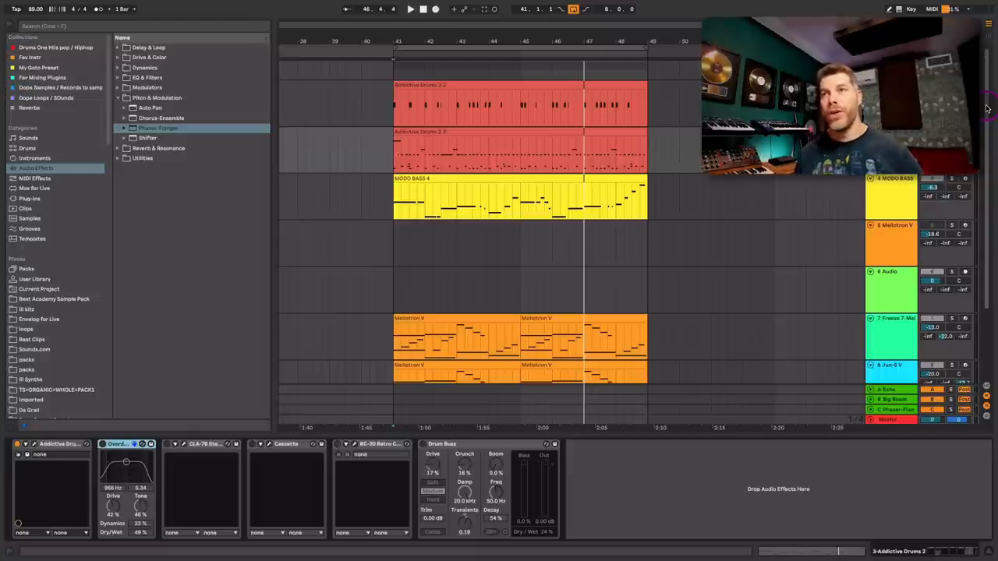
Bypass the drum track's Overdrive device to compare the drums with and without it
click(392, 167)
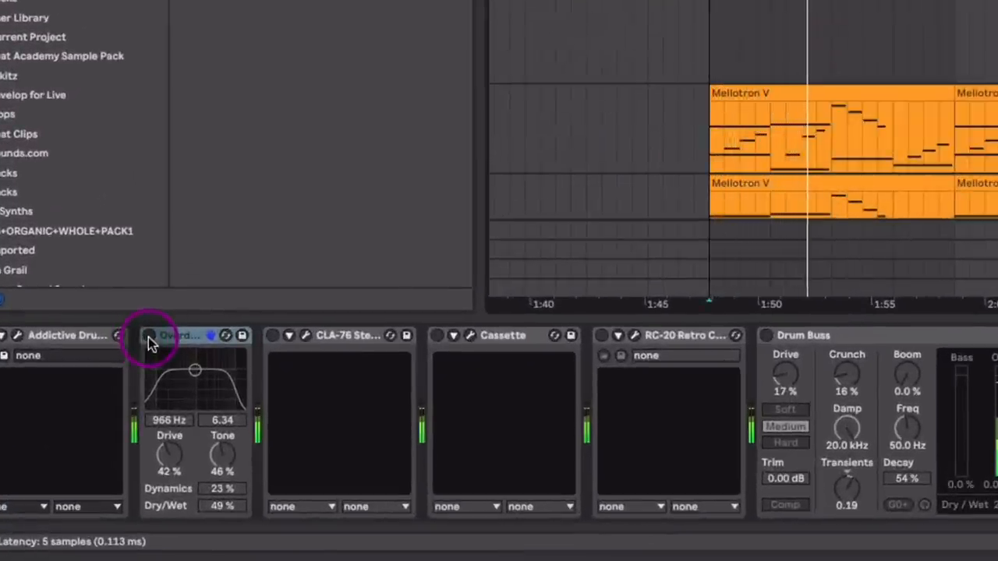
click(149, 335)
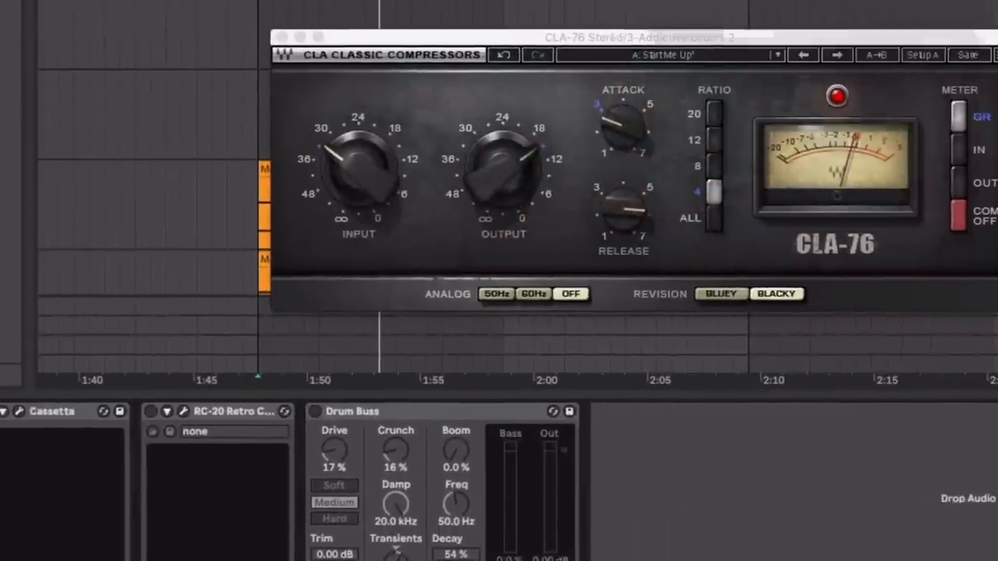
Adjust and fine-tune the CLA-76 Input knob on the Addictive Drums 2 track
drag(608, 37, 607, 43)
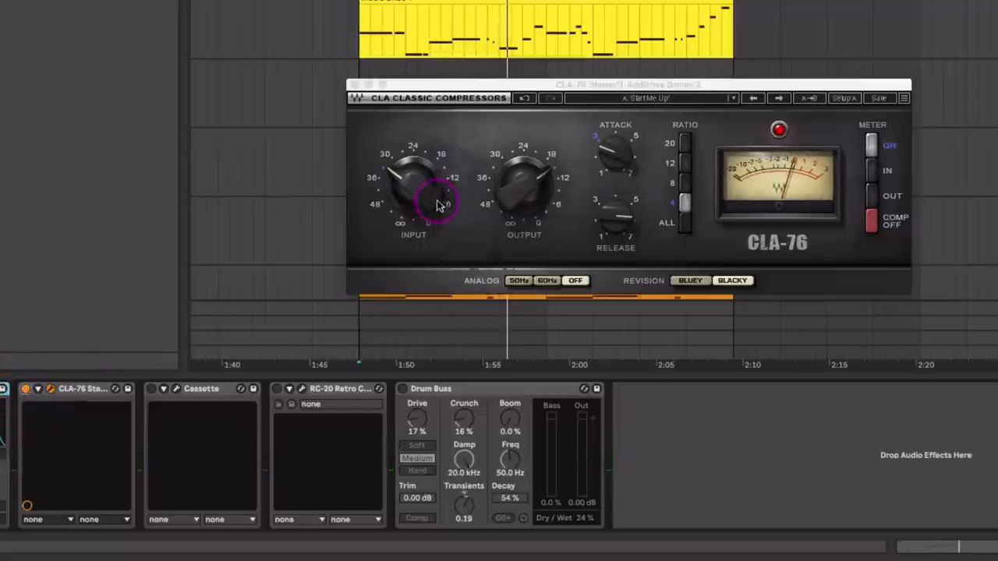
drag(436, 199, 413, 194)
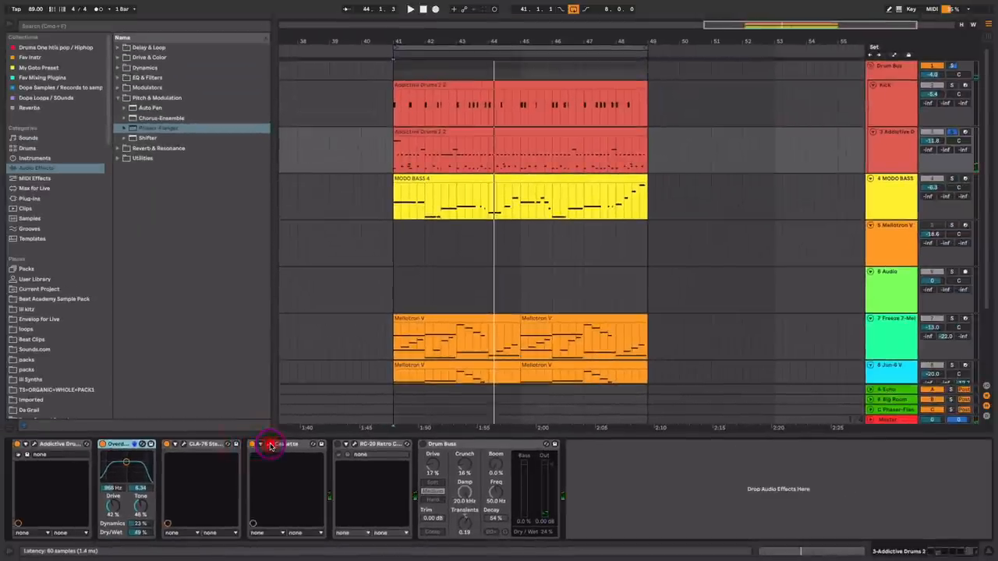
Open the Cassette plugin window and move it aside alongside RC-20 Retro Color
click(270, 445)
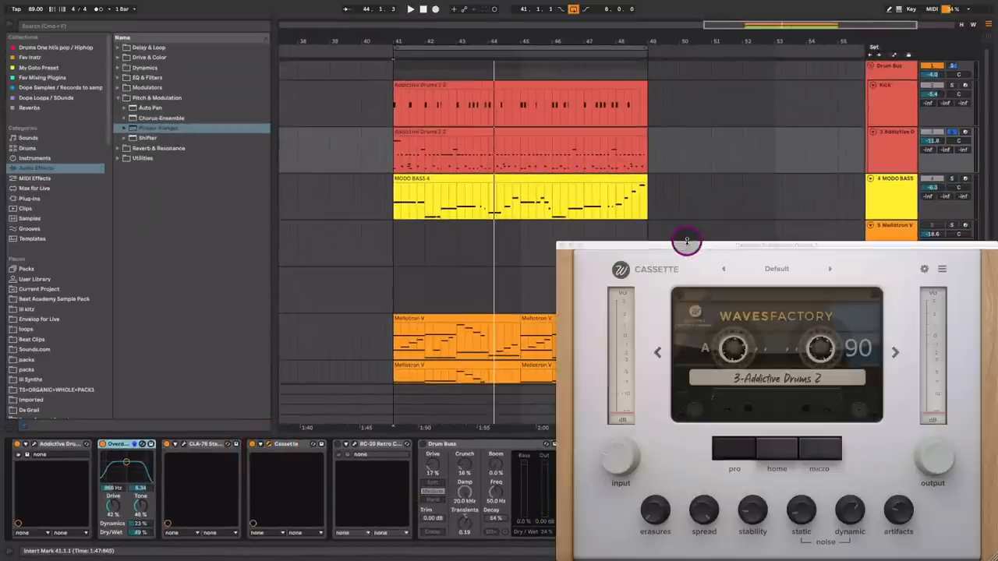
drag(686, 240, 655, 201)
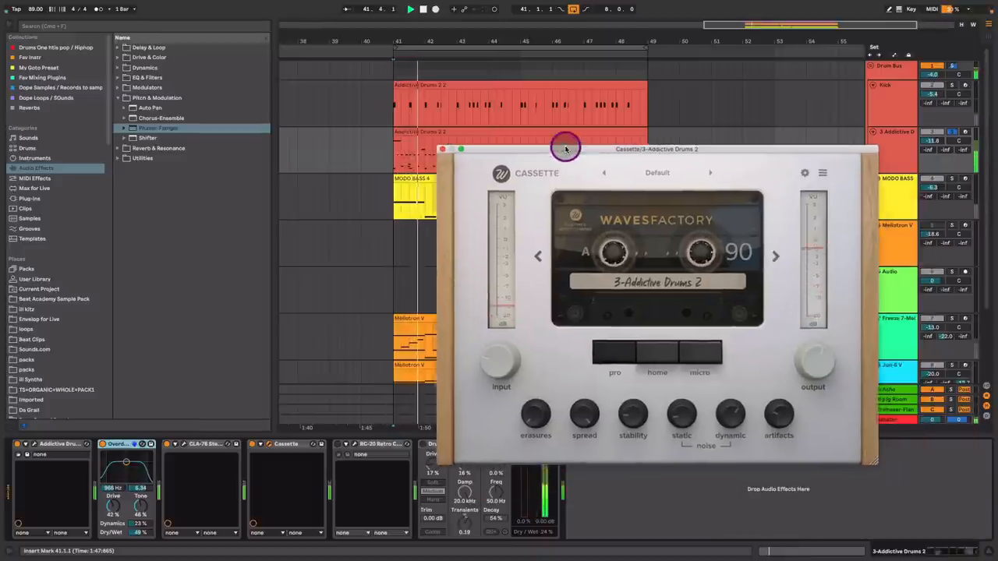
drag(565, 149, 685, 183)
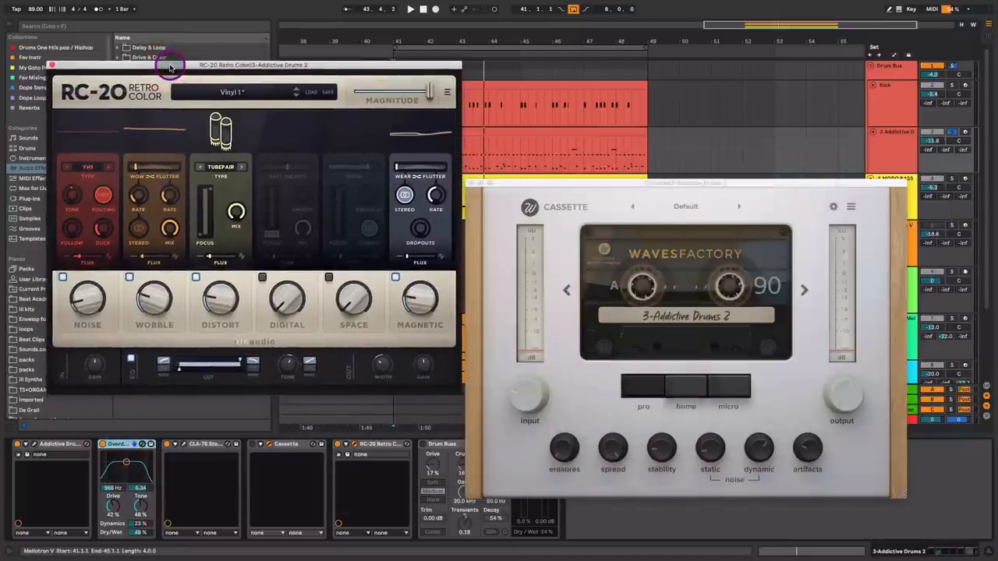
mouse_move(261, 281)
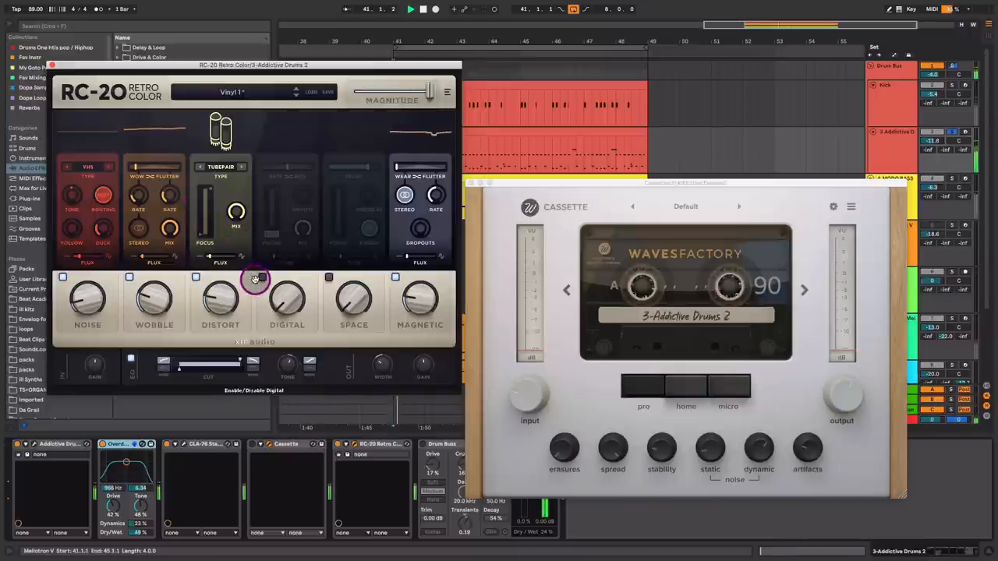
Toggle RC-20 Retro Color's Digital stage on the drums while they play
click(253, 290)
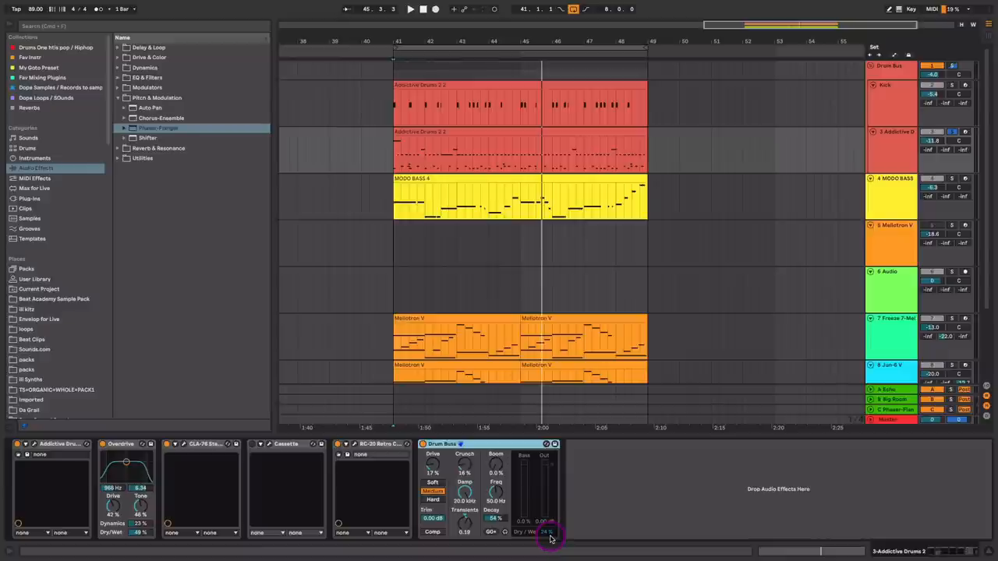
Close the plugin windows and check the drum track's Drum Buss dry/wet at 24%
click(411, 8)
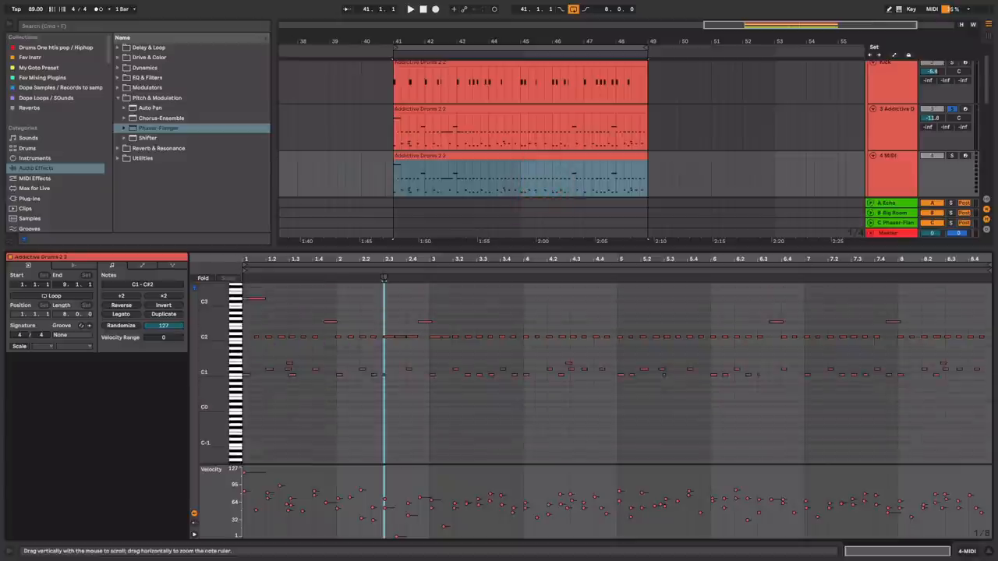
Zoom into the drum clip's note ruler in the MIDI editor
drag(248, 295, 284, 343)
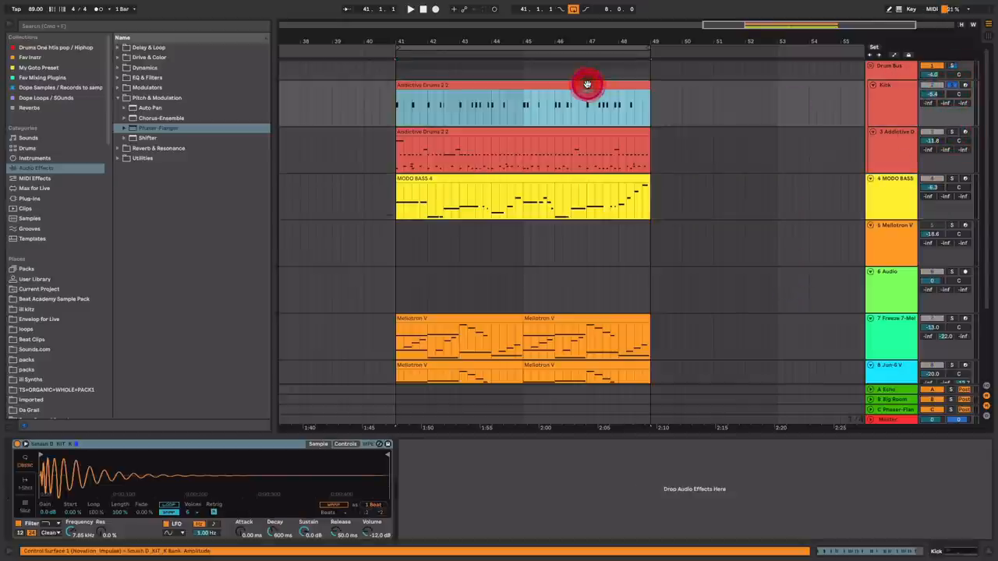
Select the Kick clip, check the Kick track's mixer sends, and play the arrangement
click(410, 9)
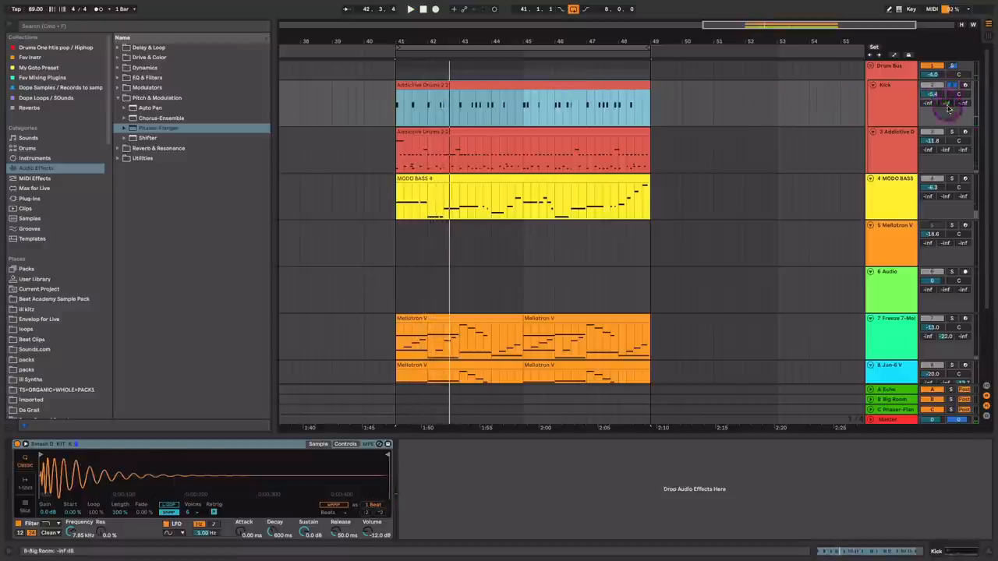
click(895, 152)
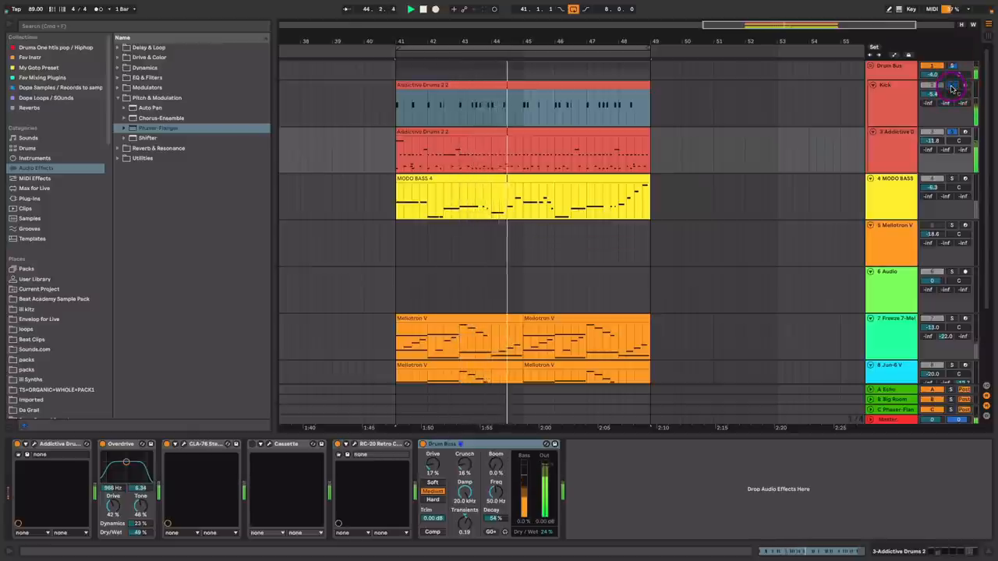
click(410, 9)
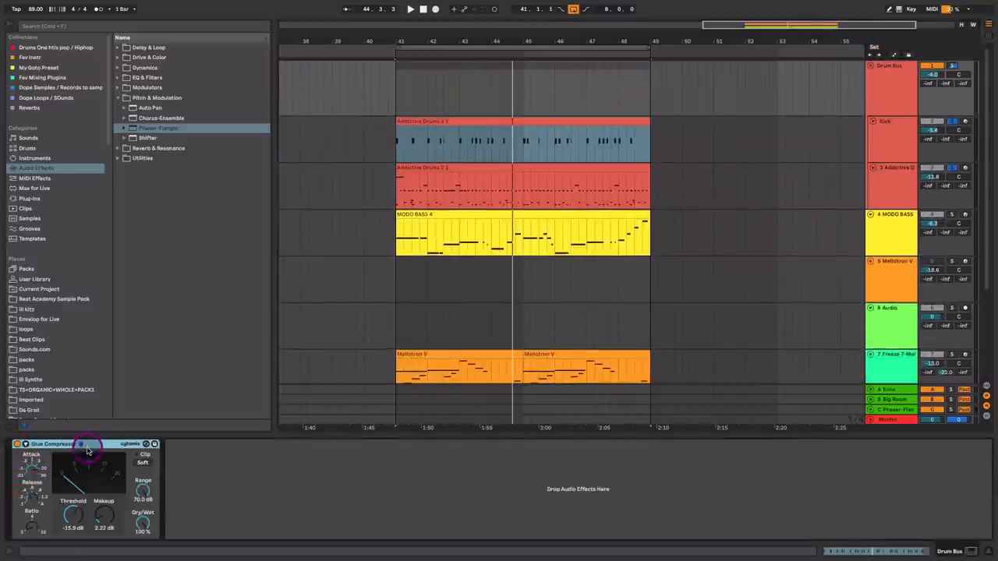
Inspect the Drum Bus Glue Compressor settings: -15.9 dB threshold, 2.22 dB makeup
click(411, 8)
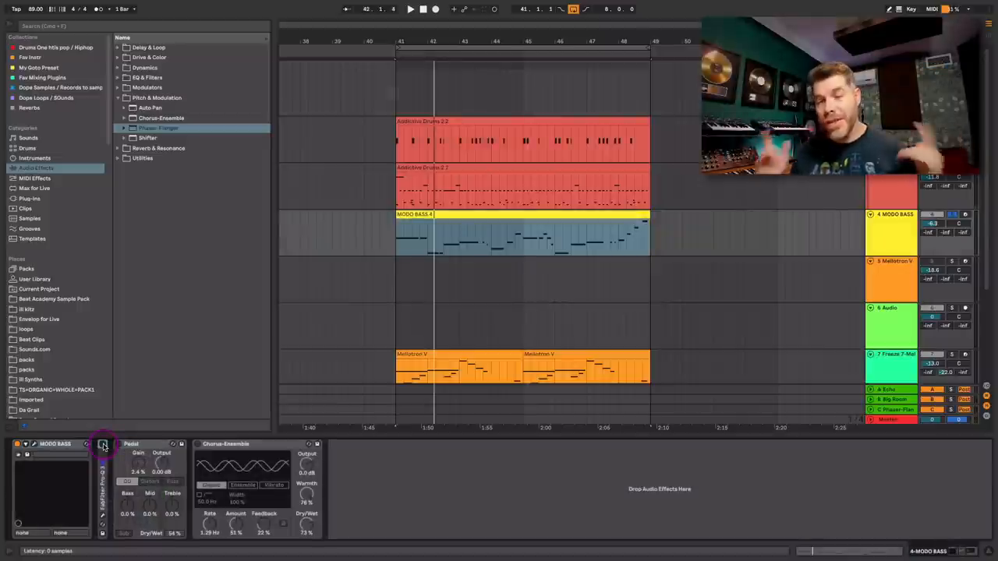
Open and reposition the MODO BASS window, then browse its bass models
click(103, 444)
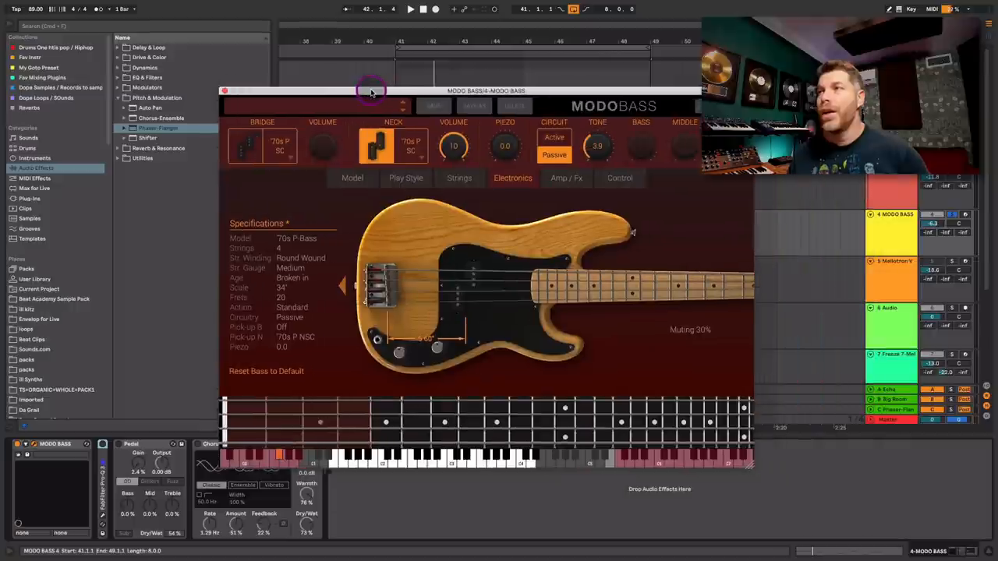
drag(370, 90, 394, 82)
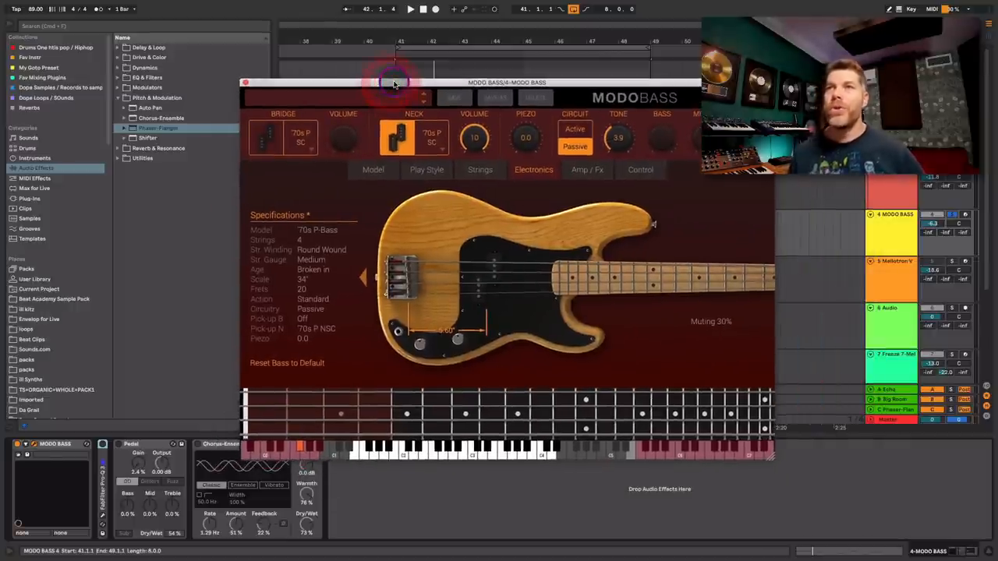
click(394, 84)
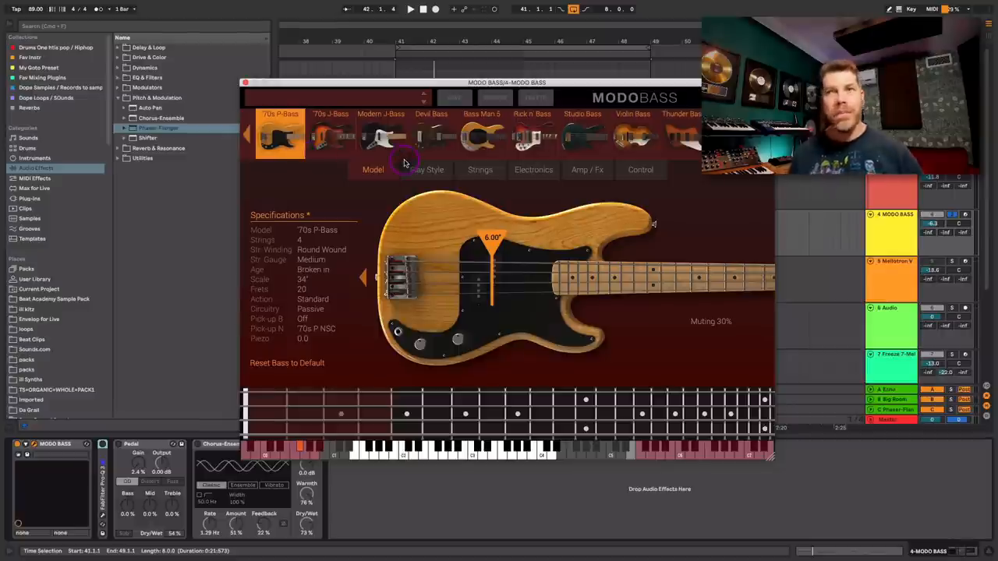
click(427, 169)
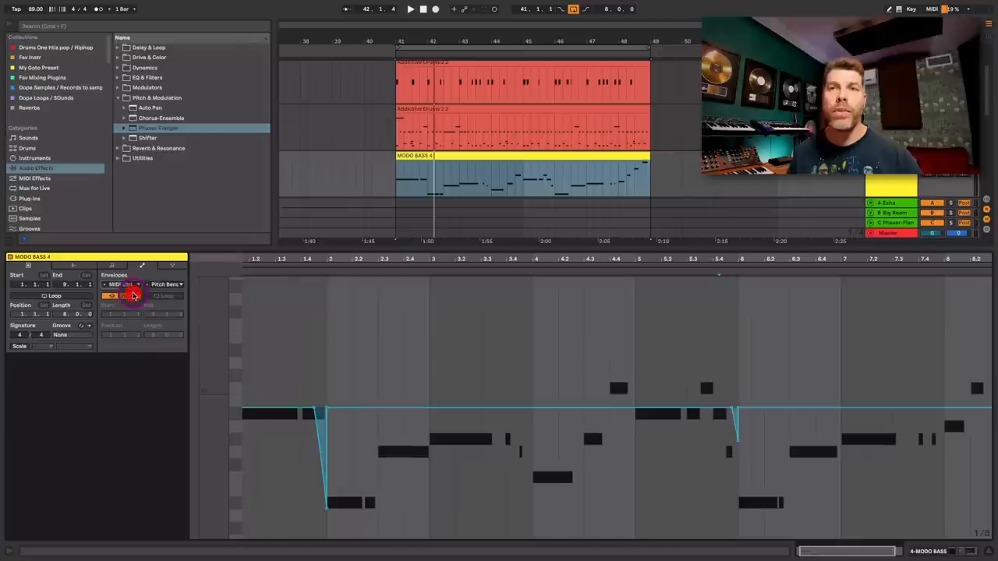
Show the MODO BASS 4 clip's Pitch Bend envelope and play it back
click(125, 284)
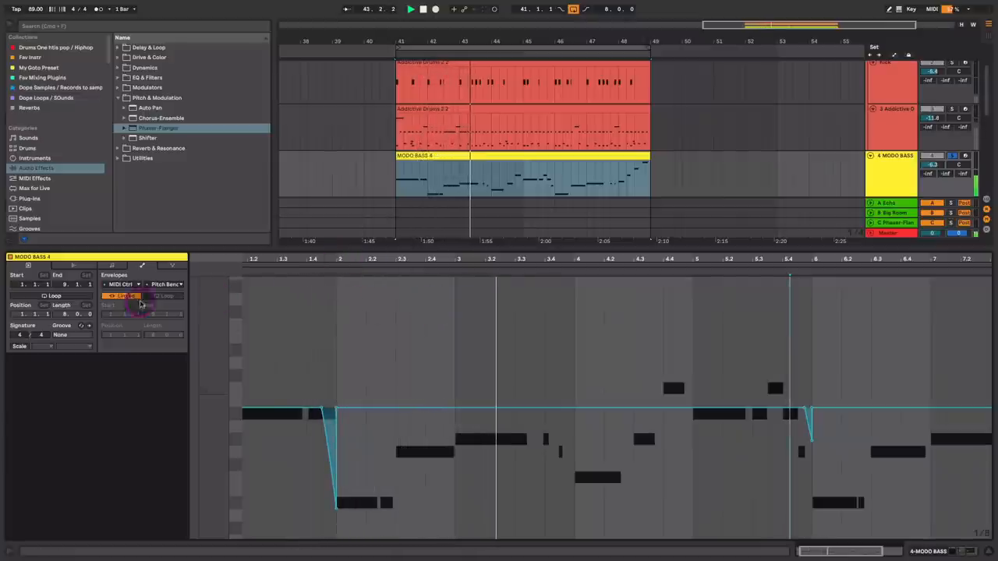
click(581, 358)
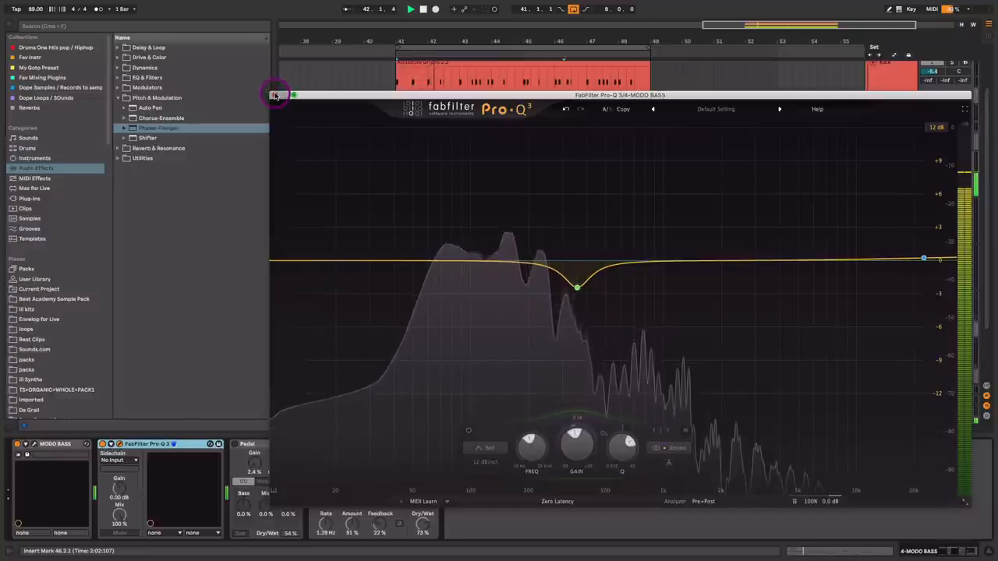
Close the FabFilter Pro-Q 3 equalizer window on the MODO BASS track
click(275, 95)
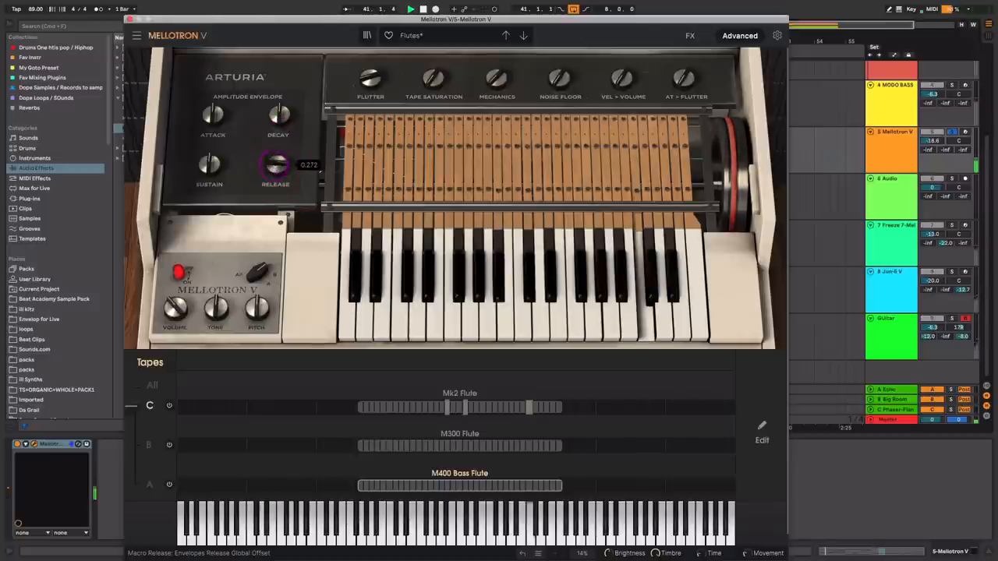
Raise the Mellotron V Flutes Release knob to about 0.272
drag(275, 164, 275, 140)
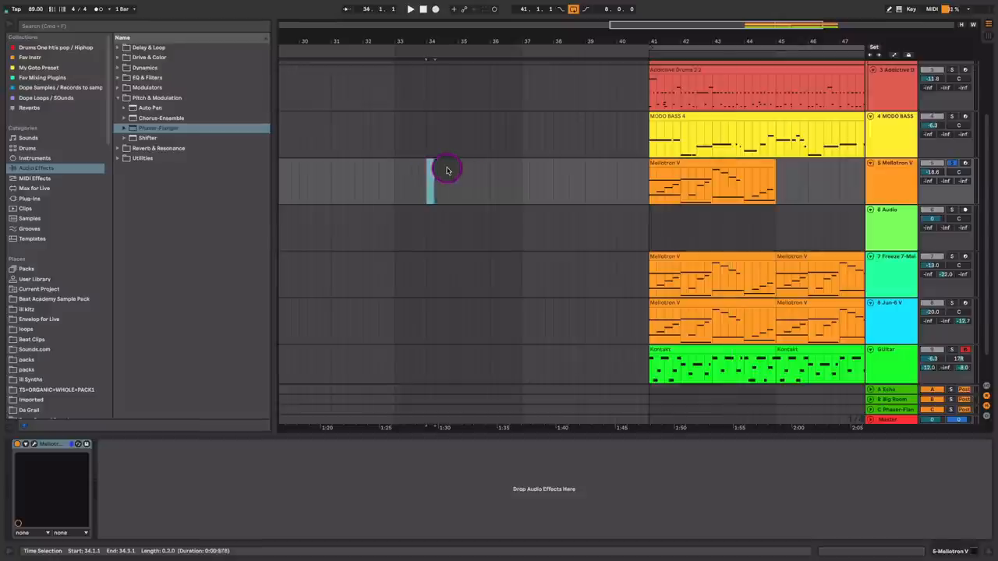
Select bars 34–36 on the Mellotron V track and create an empty MIDI clip there
drag(431, 179, 489, 180)
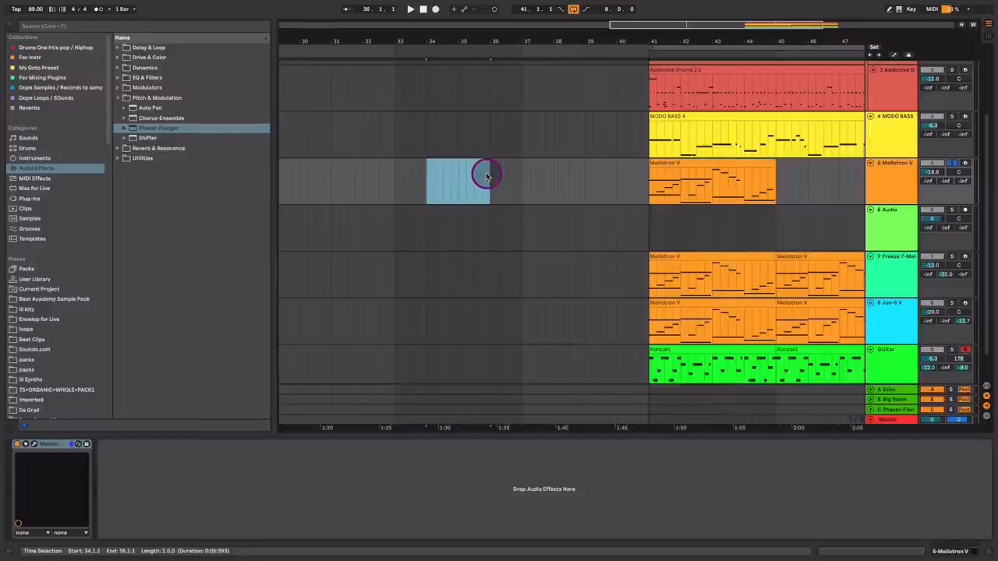
double_click(458, 179)
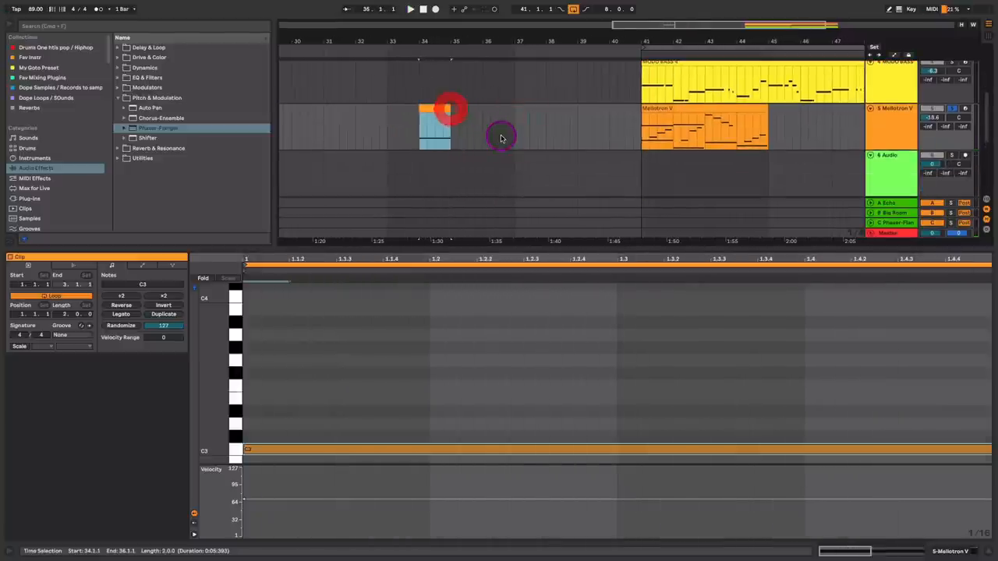
Freeze the Mellotron V track from its header's context menu
right_click(885, 120)
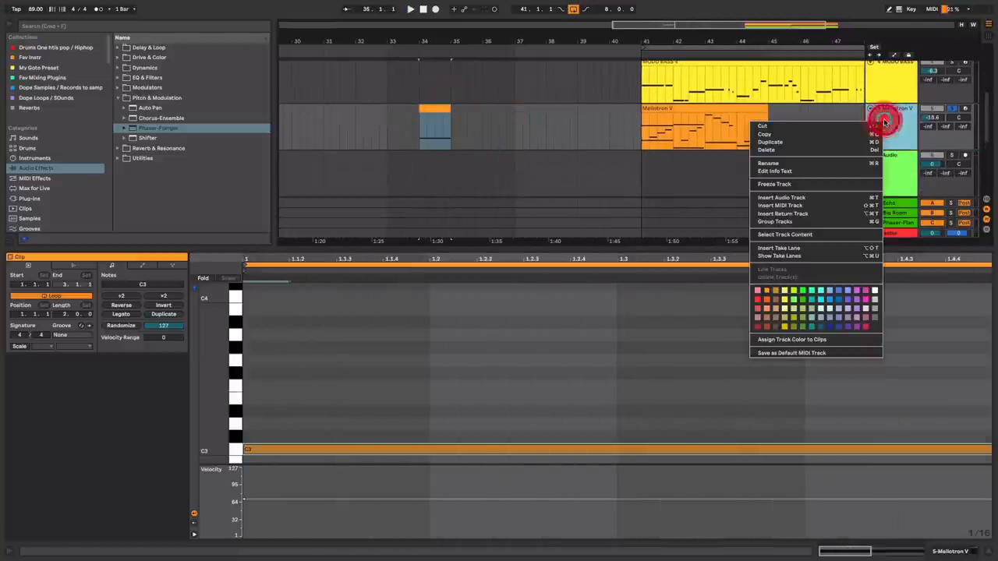
mouse_move(847, 184)
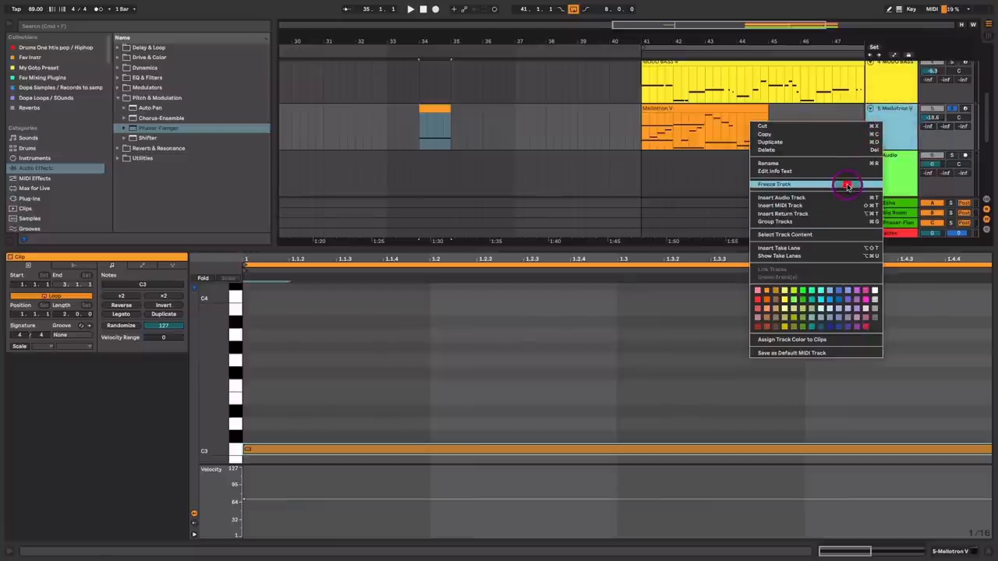
click(773, 185)
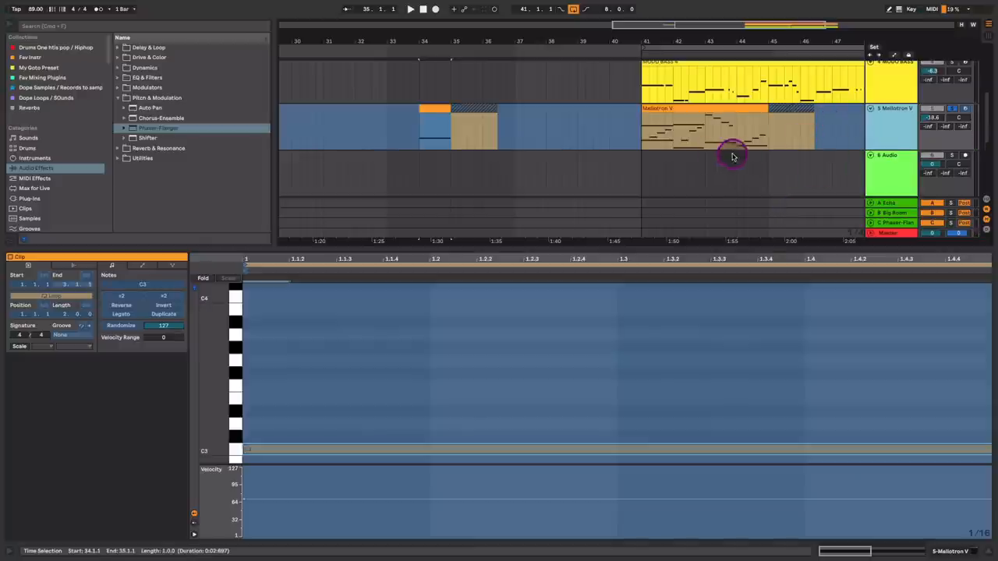
mouse_move(620, 146)
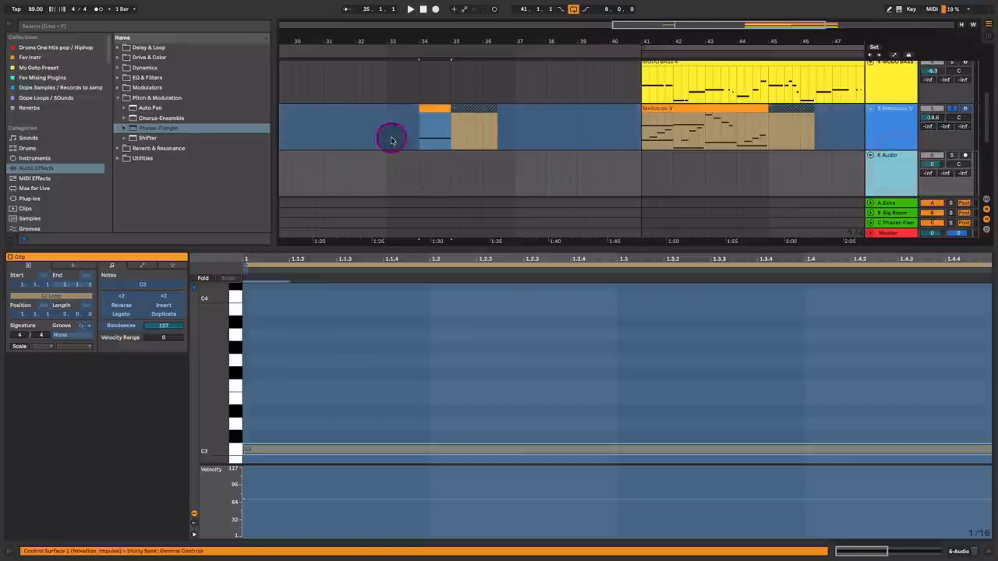
Select the frozen Mellotron clip at bar 34 and open the (Freeze) audio track's options
click(435, 179)
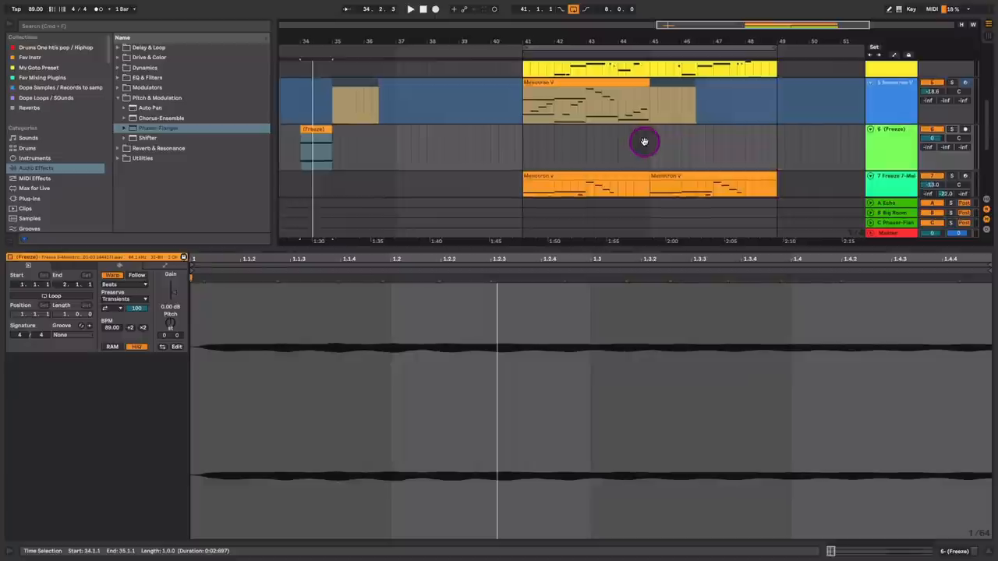
right_click(889, 129)
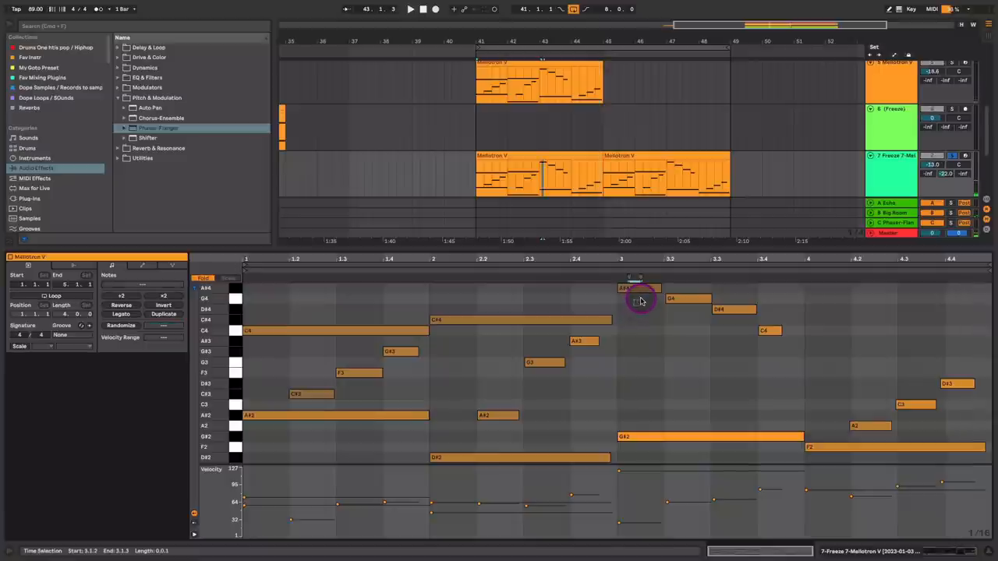
Select the A#4 note at bar 3 in the Mellotron V clip's melody
click(639, 288)
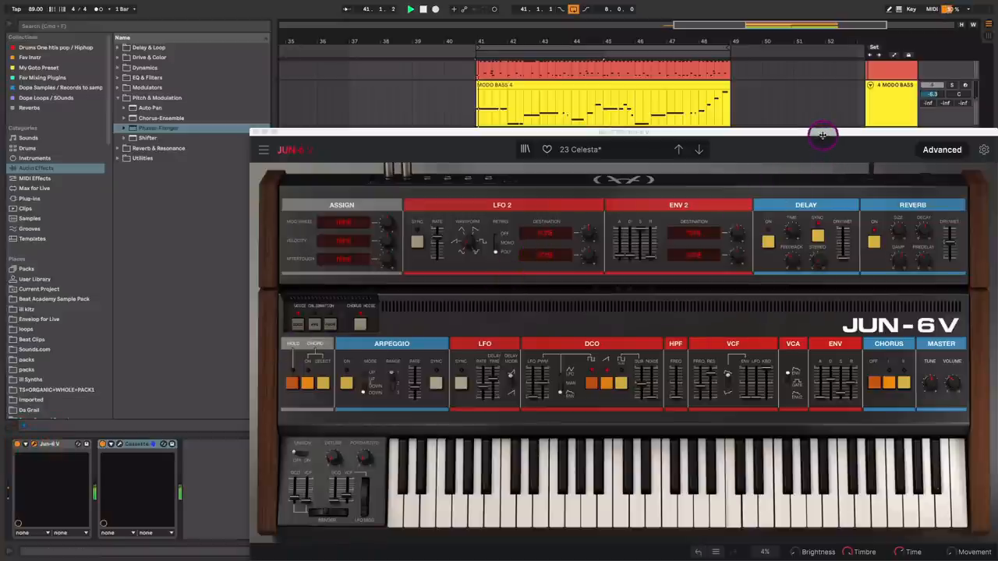
Drag the Jun-6 V synth window aside to reveal the Cassette plugin
drag(823, 134, 810, 86)
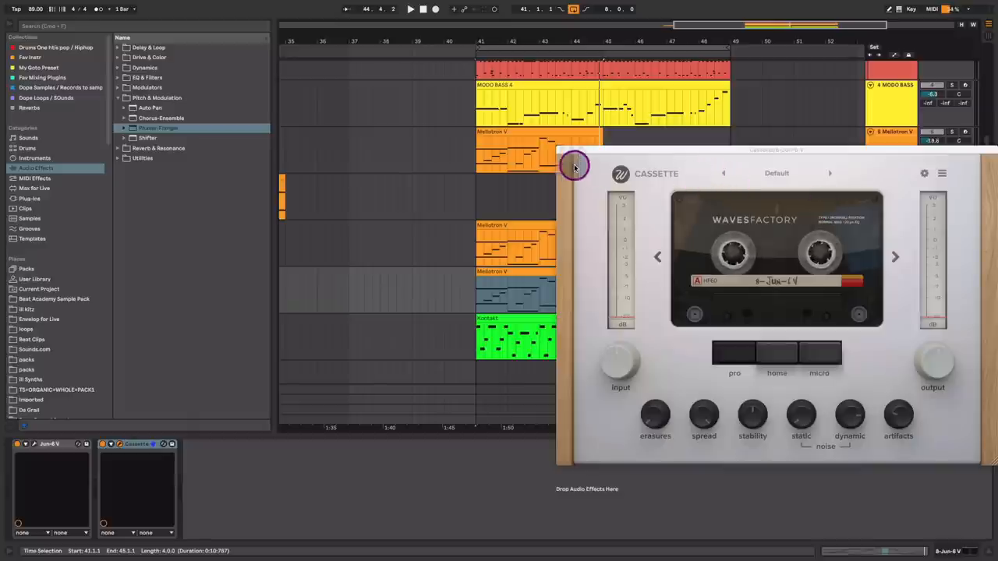
Close Cassette, check the frozen Mellotron track's effects, then select the Guitar track
click(574, 166)
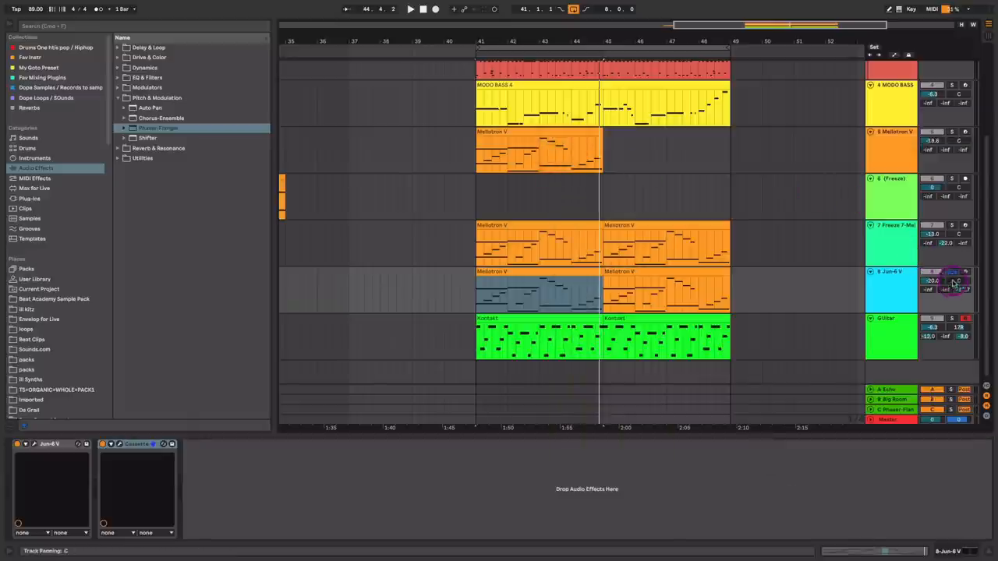
click(892, 234)
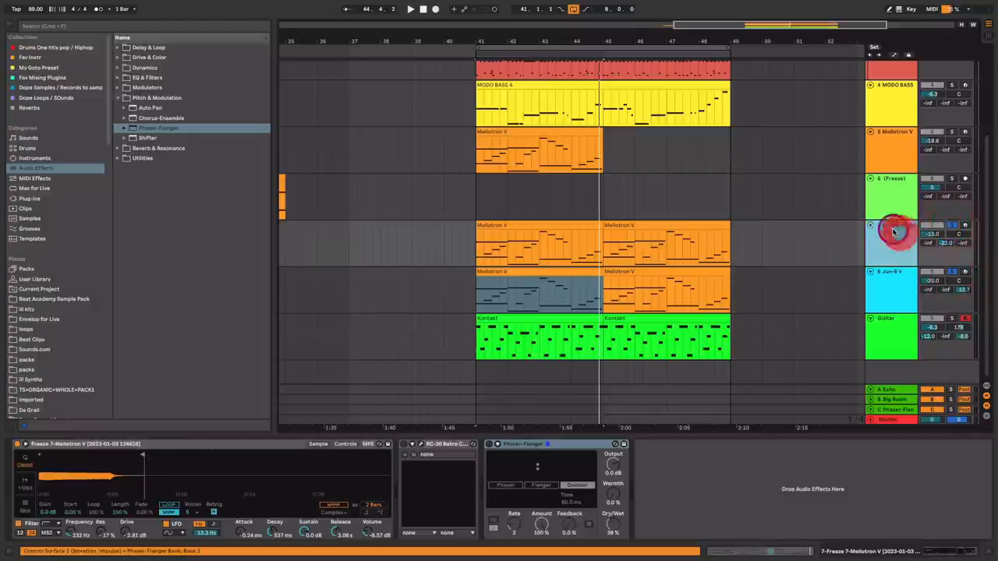
click(417, 444)
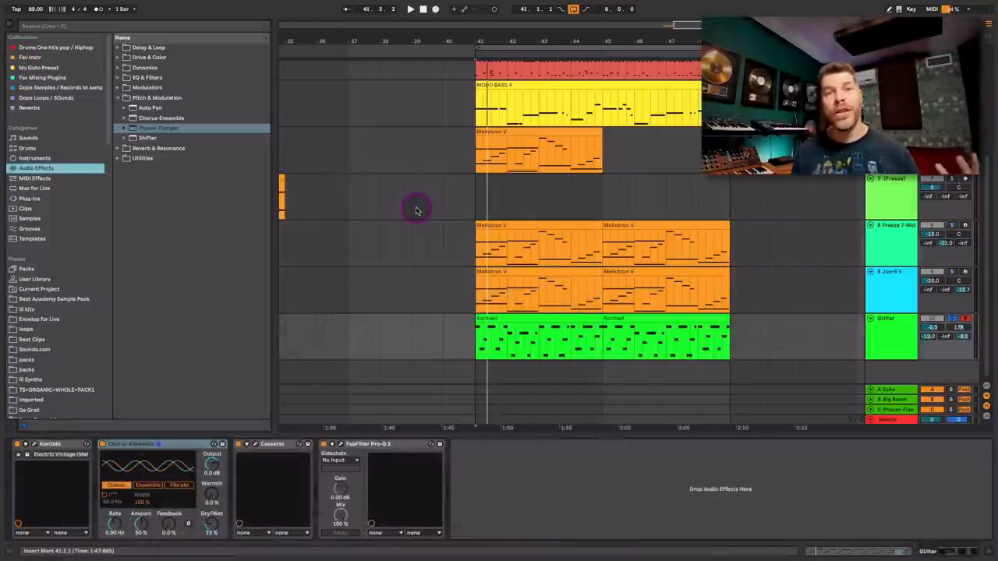
mouse_move(435, 288)
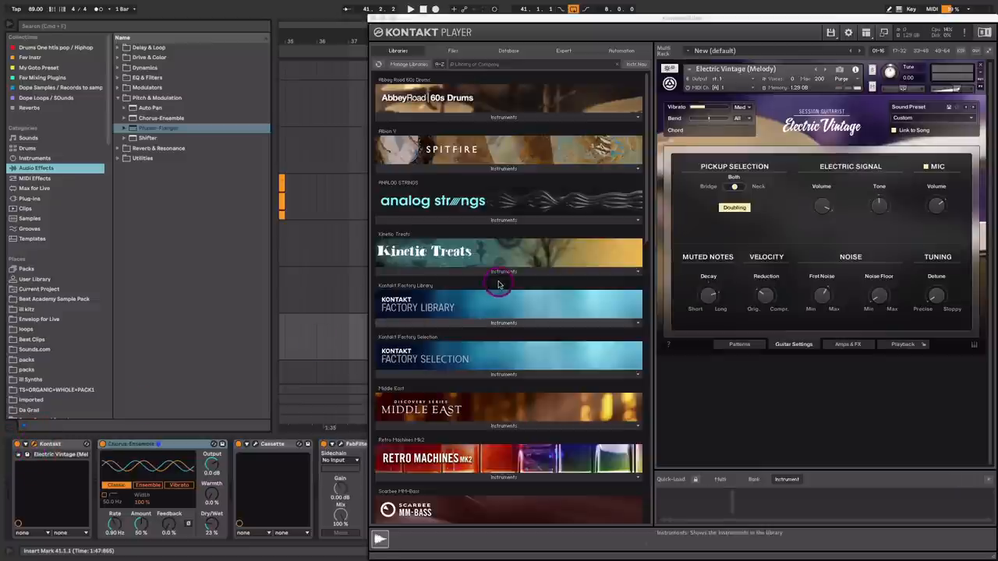
mouse_move(647, 193)
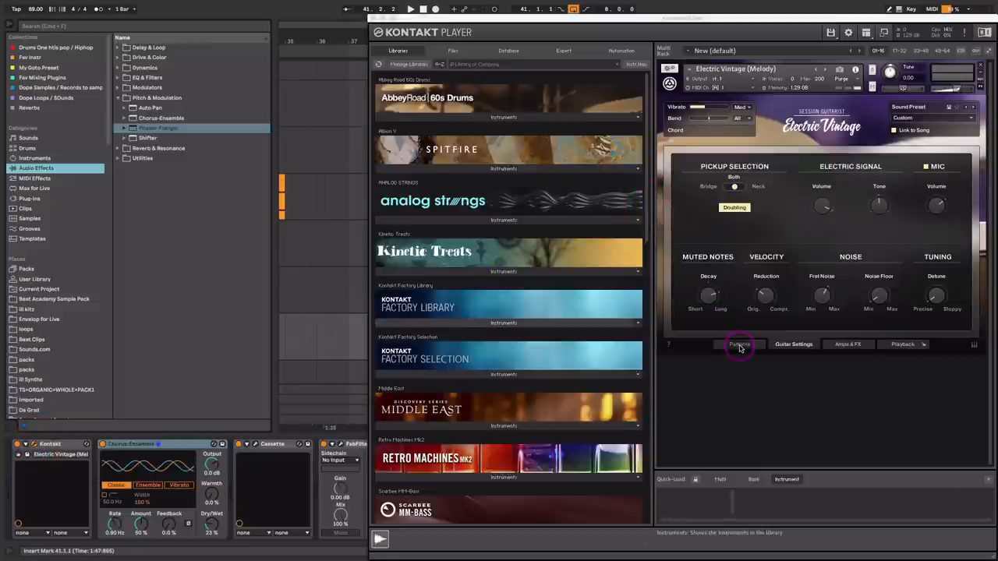
click(739, 344)
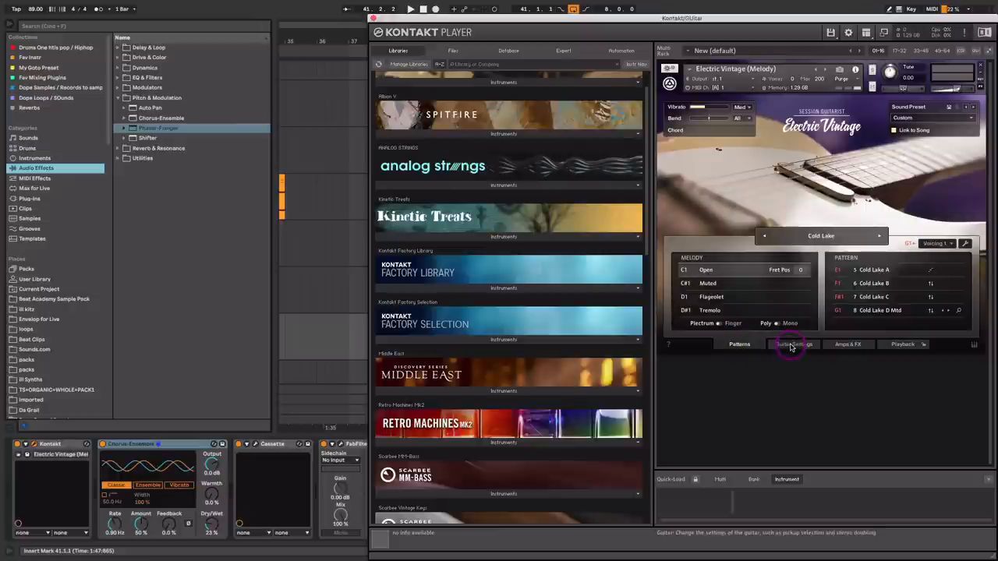
click(791, 344)
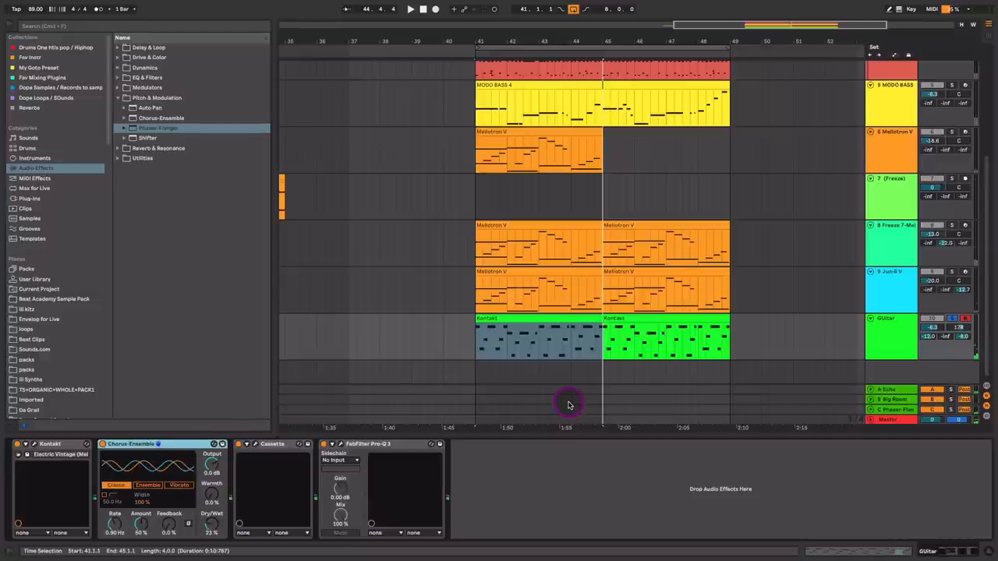
mouse_move(569, 405)
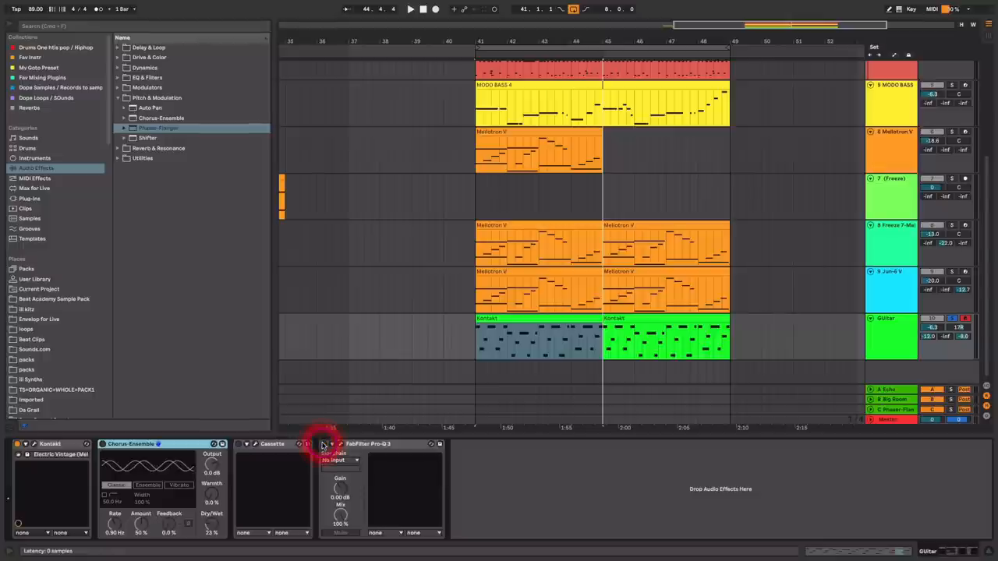
Toggle a guitar effect to compare, then open FabFilter Pro-Q 3 showing the 1.4 kHz dip
click(410, 9)
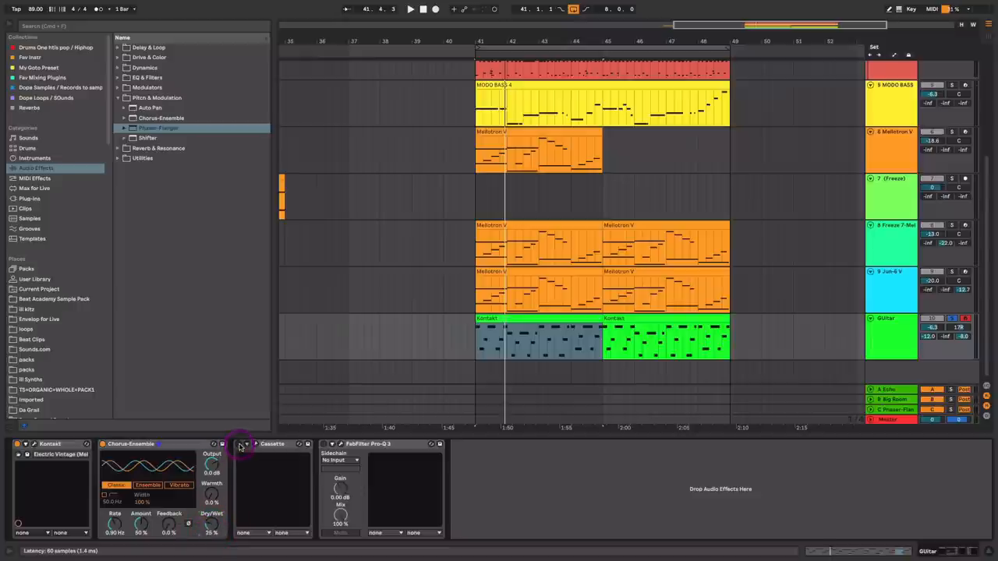
mouse_move(407, 386)
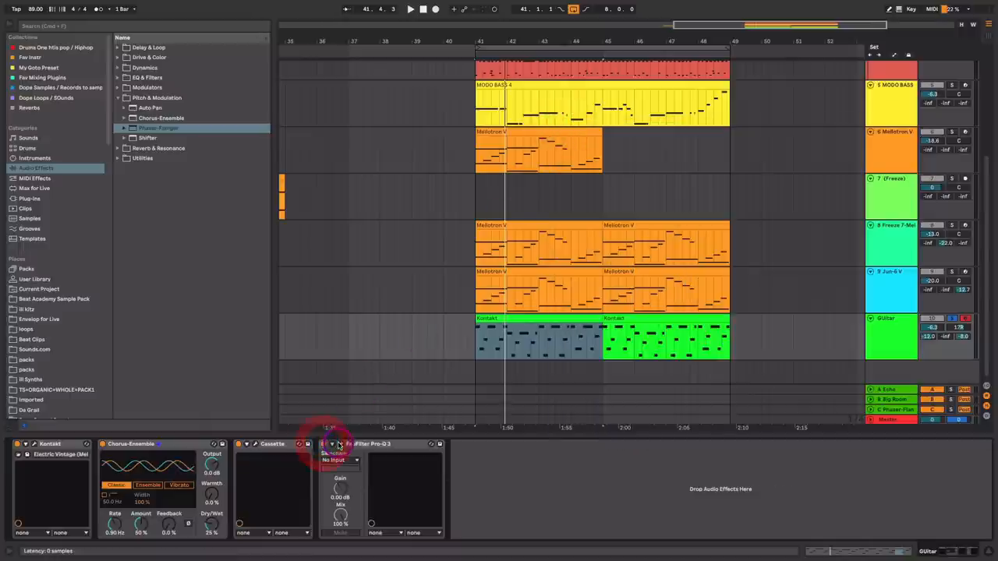
click(332, 444)
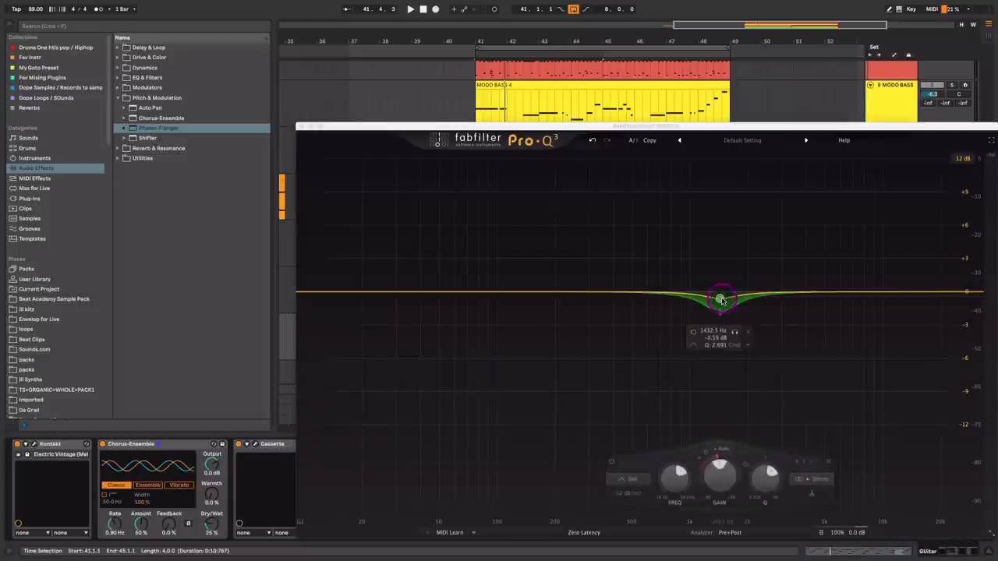